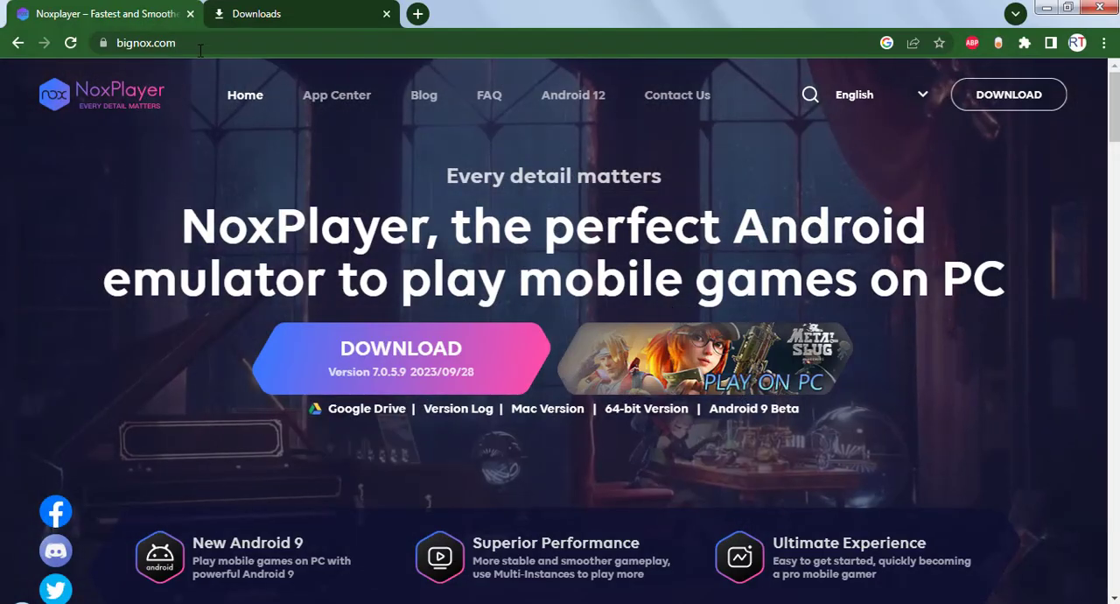
- Browse the NoxPlayer homepage and download the 7.0.5.9 installer to the desktop
click(146, 42)
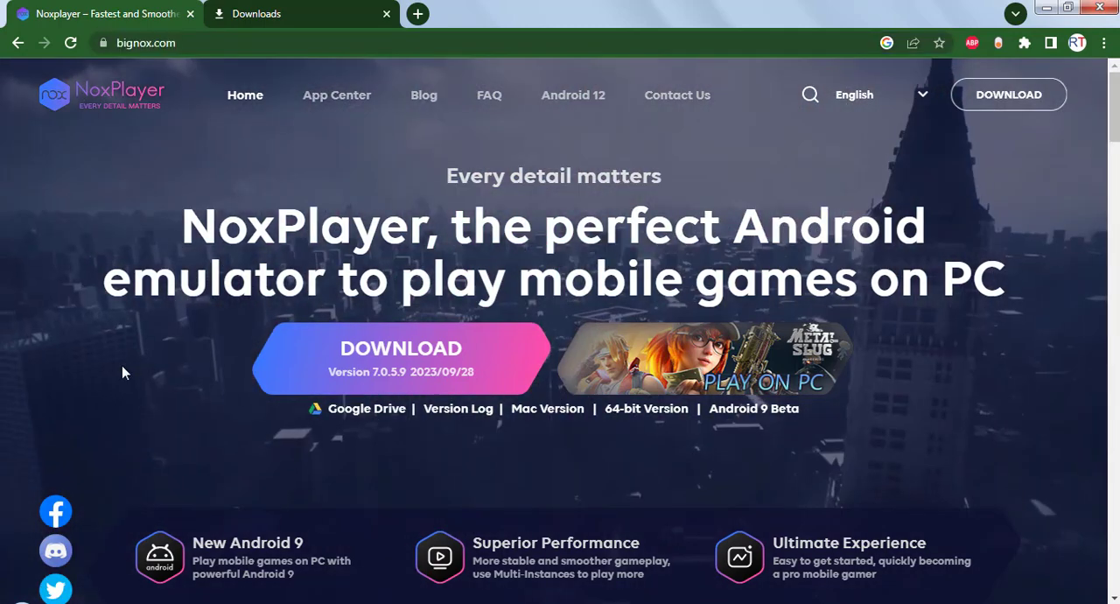
mouse_move(400, 368)
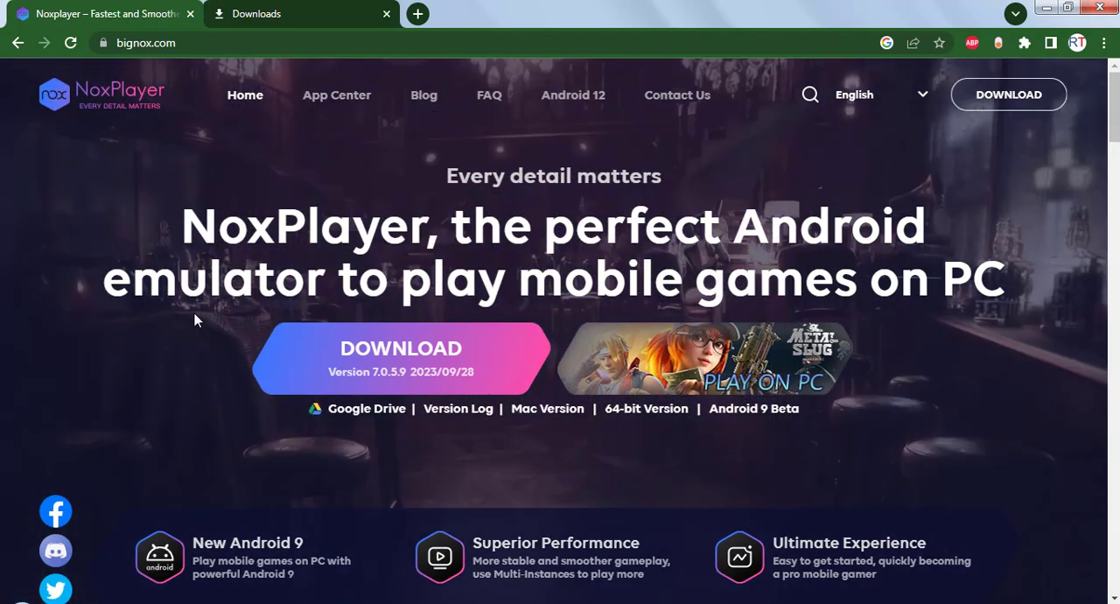
scroll(down, 3)
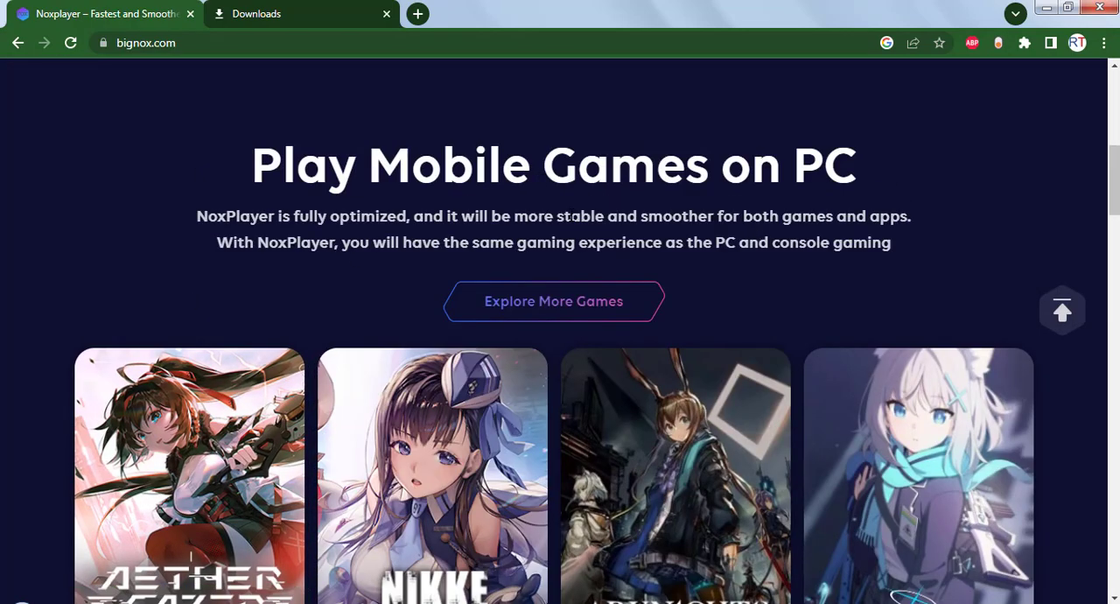
scroll(down, 3)
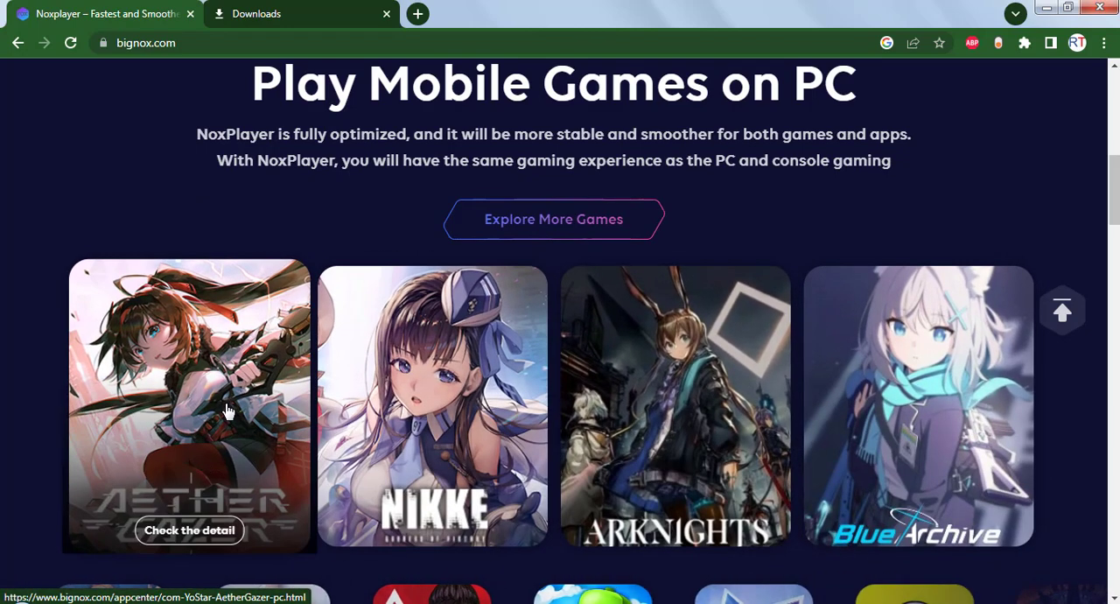
scroll(down, 3)
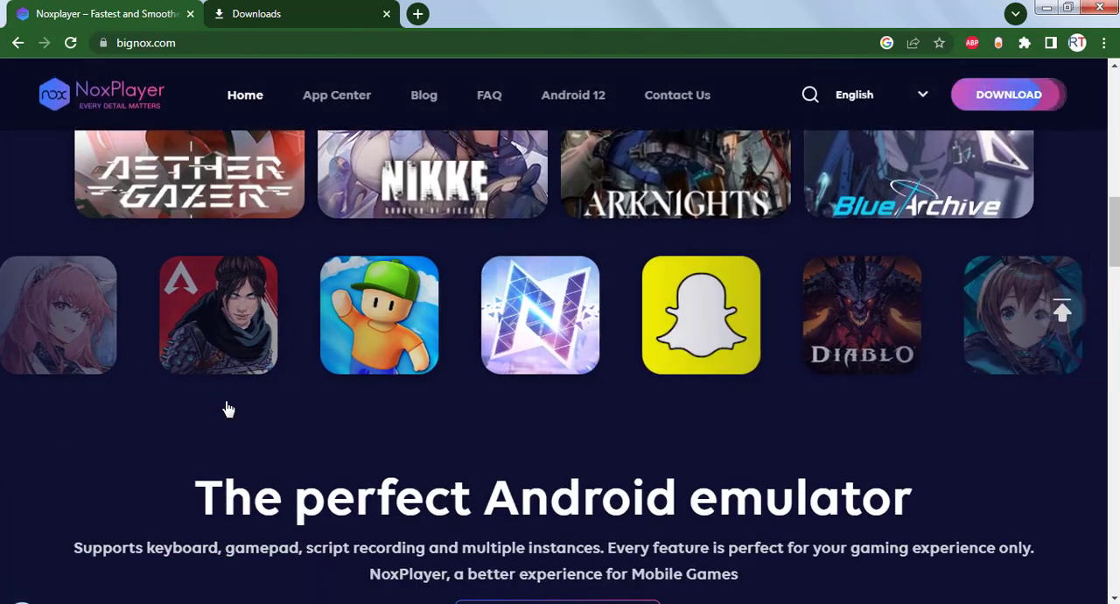
scroll(down, 3)
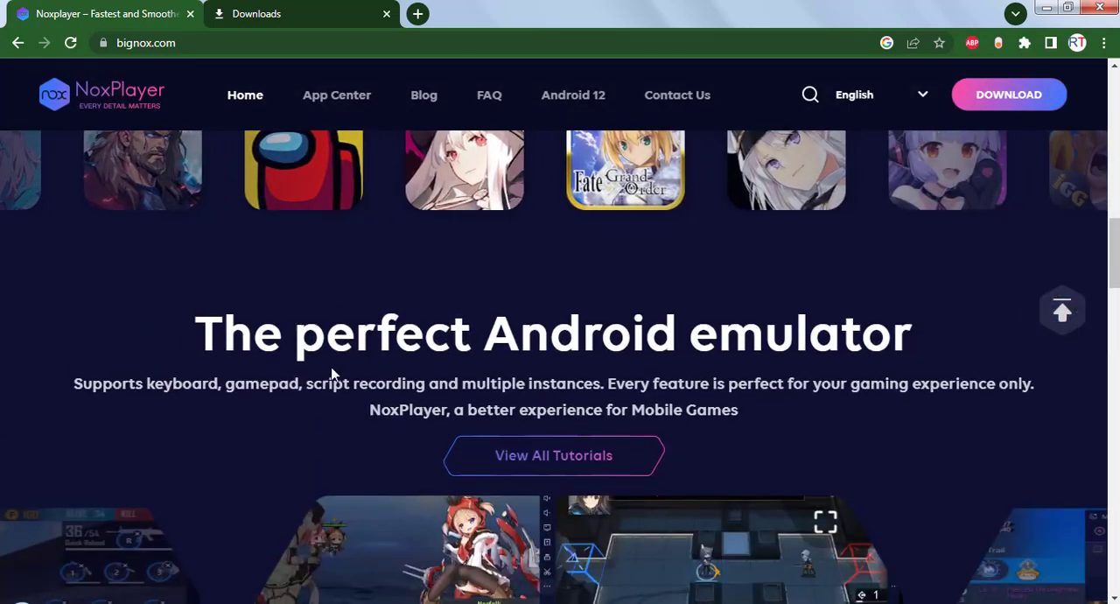
scroll(down, 3)
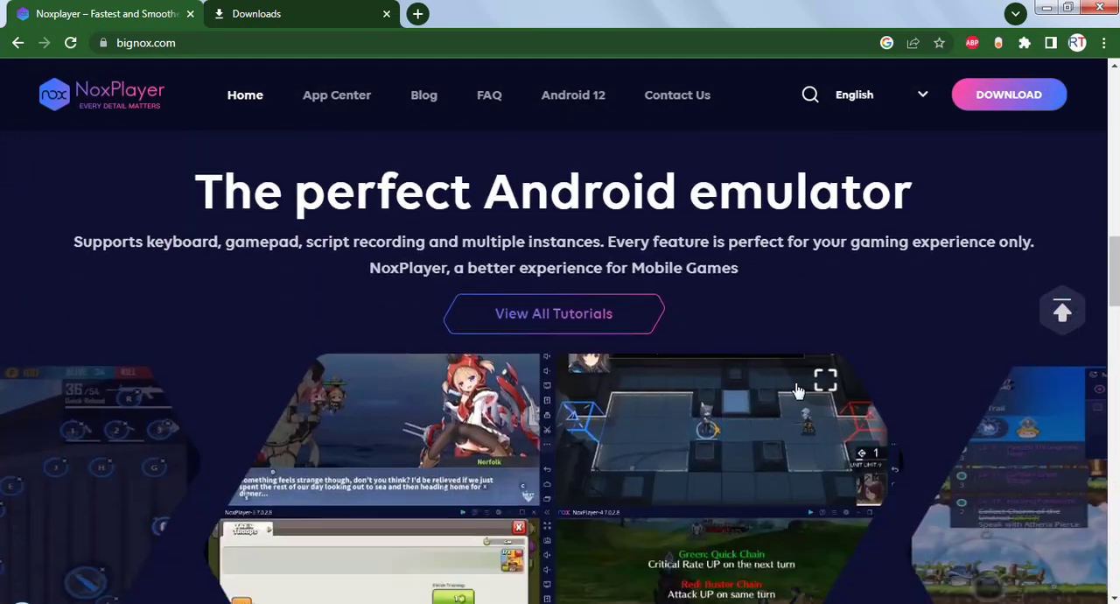
scroll(down, 3)
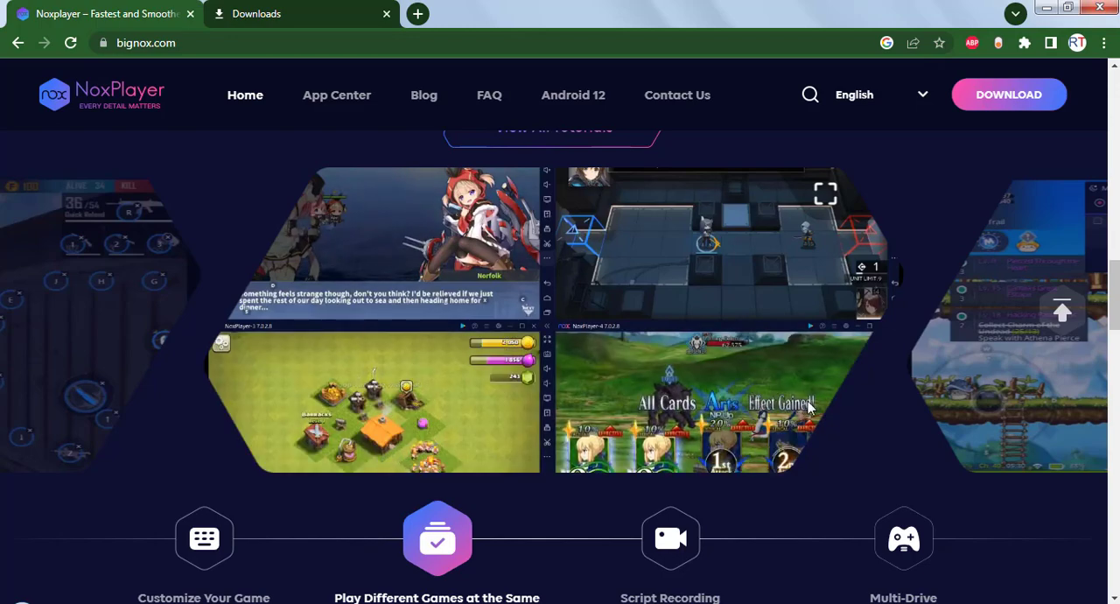
mouse_move(853, 416)
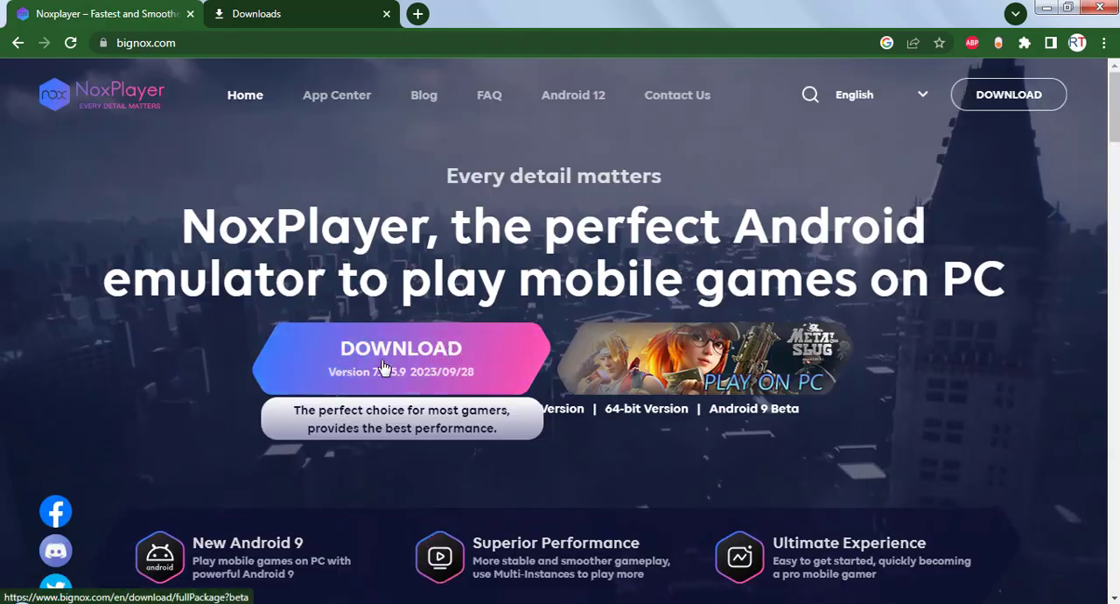
mouse_move(560, 438)
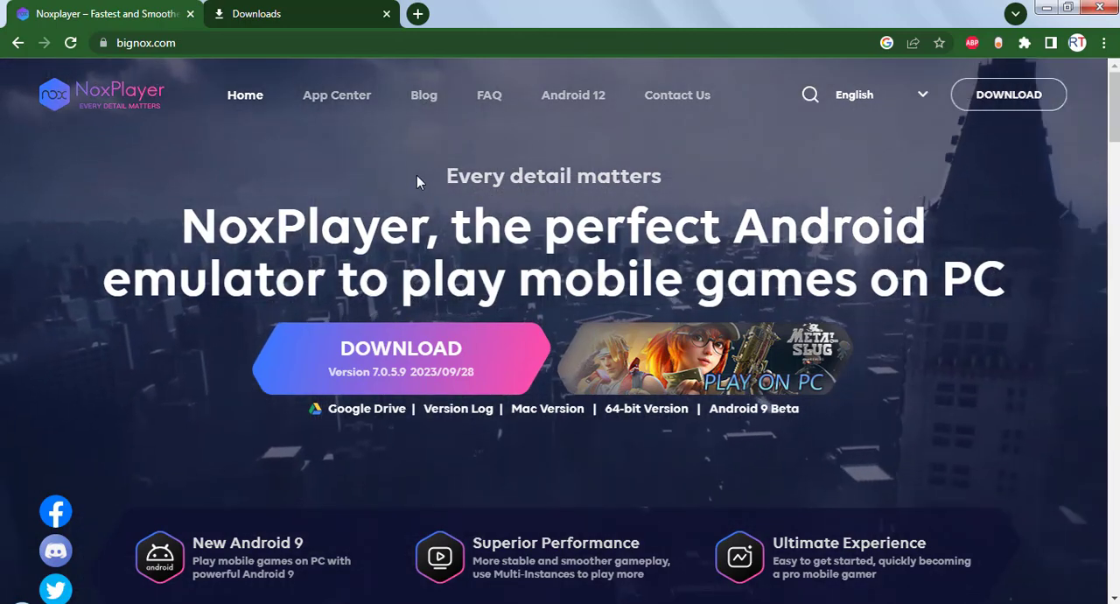
click(256, 13)
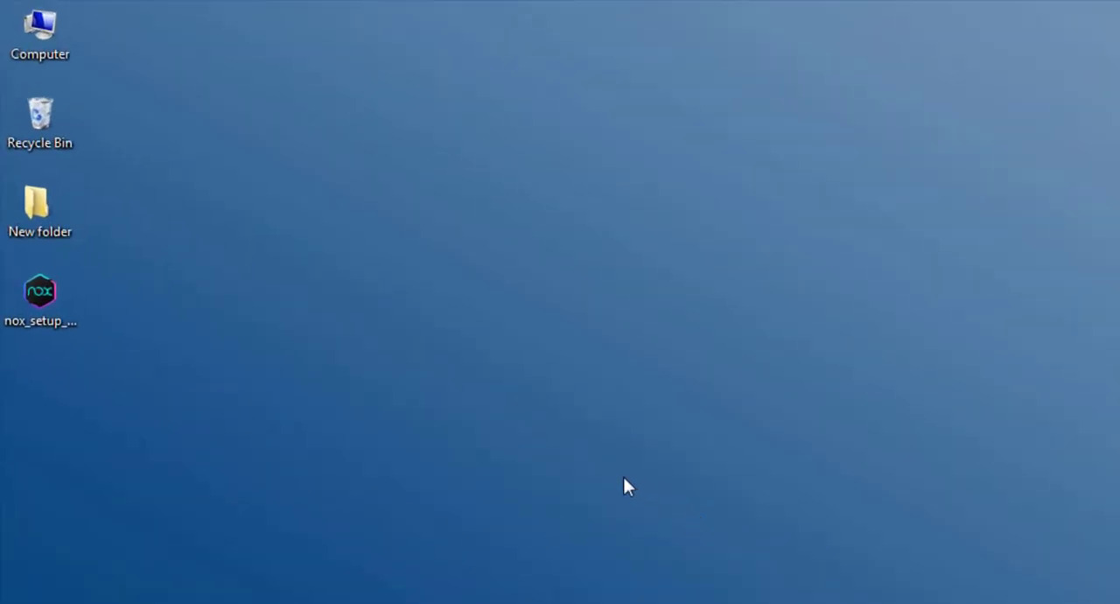
- Run the nox_setup installer from the desktop as administrator
click(40, 302)
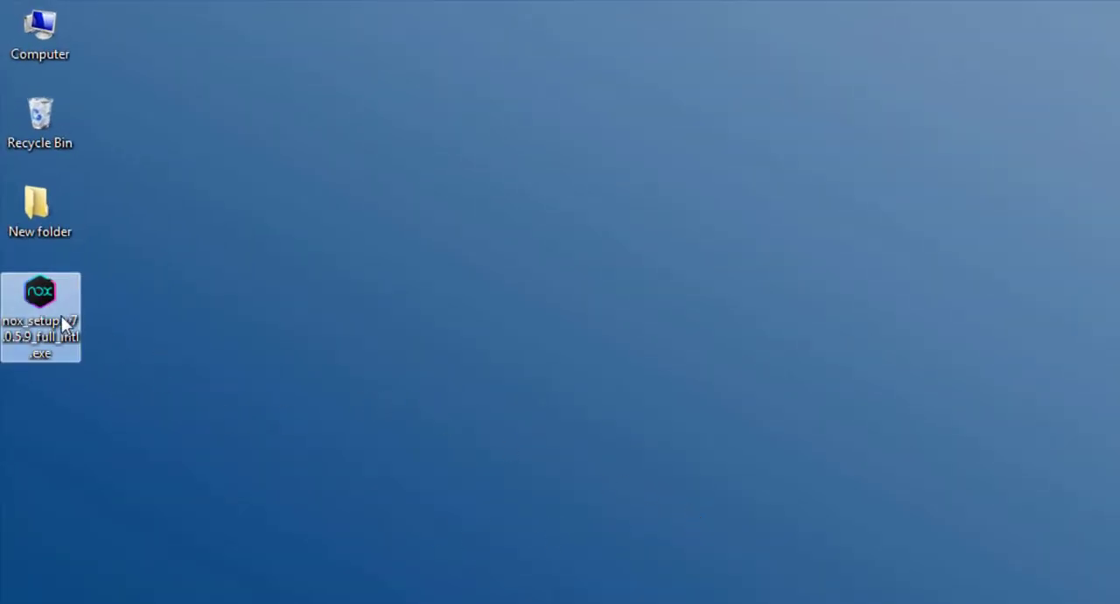
right_click(40, 317)
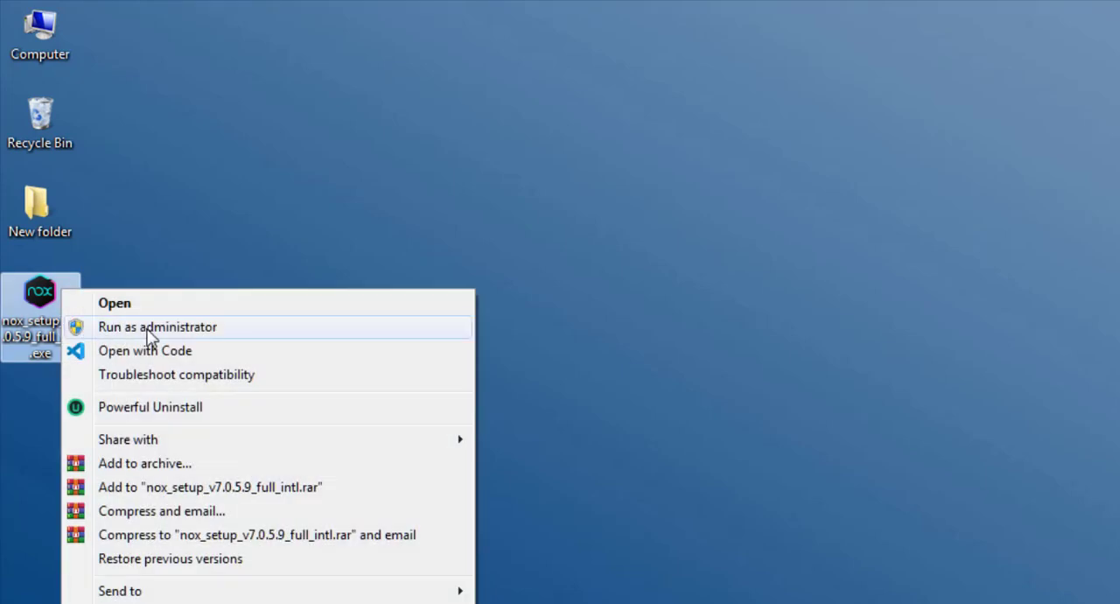
click(157, 326)
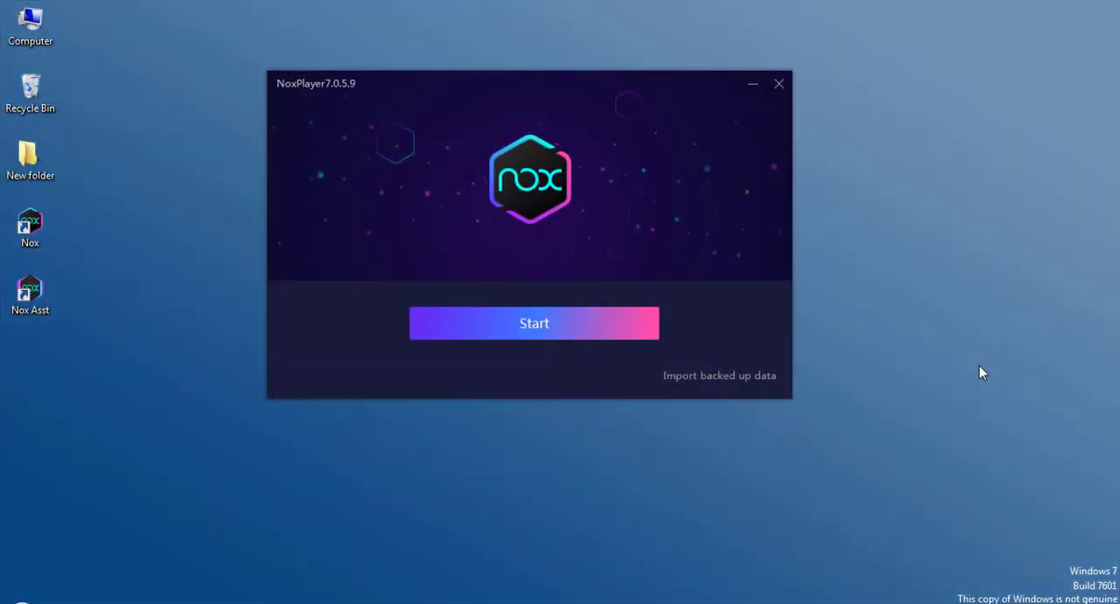
mouse_move(945, 434)
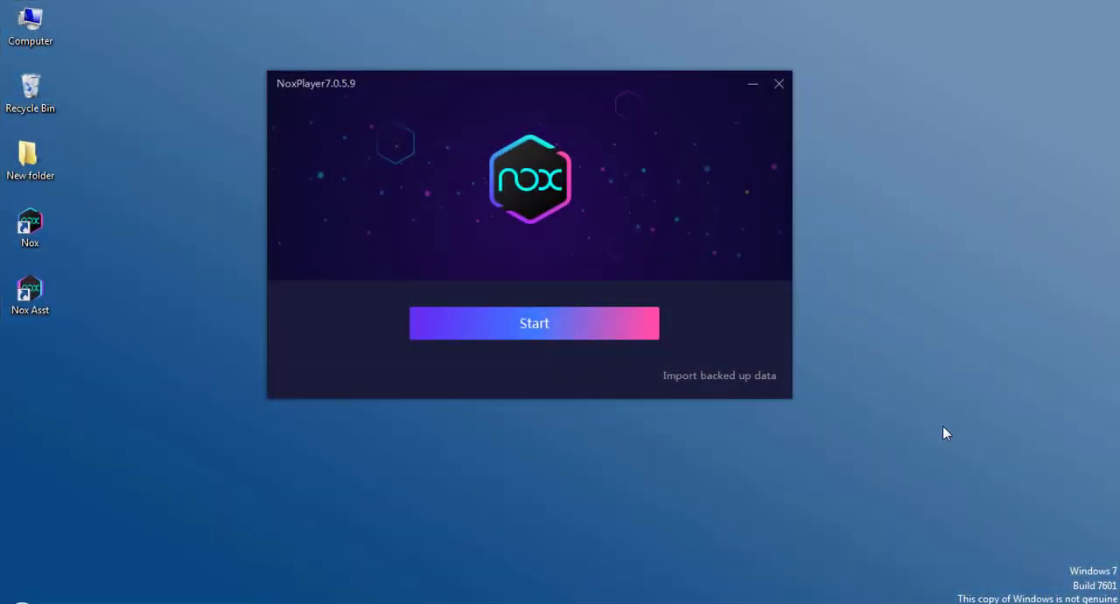
mouse_move(952, 425)
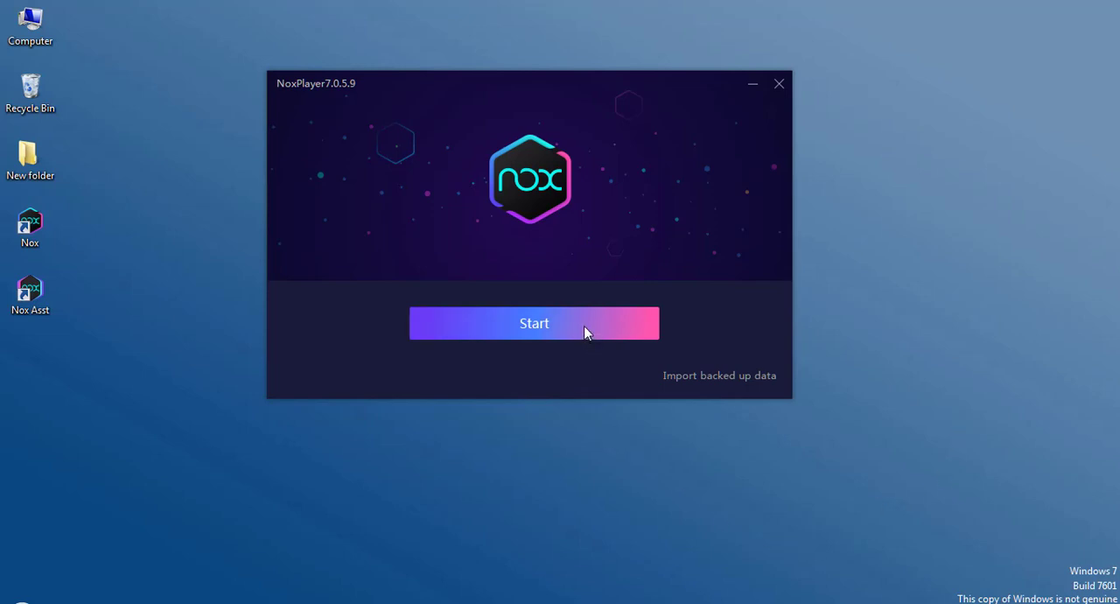
- Start NoxPlayer 7.0.5.9 from the installer and open the Nox shortcut
click(778, 83)
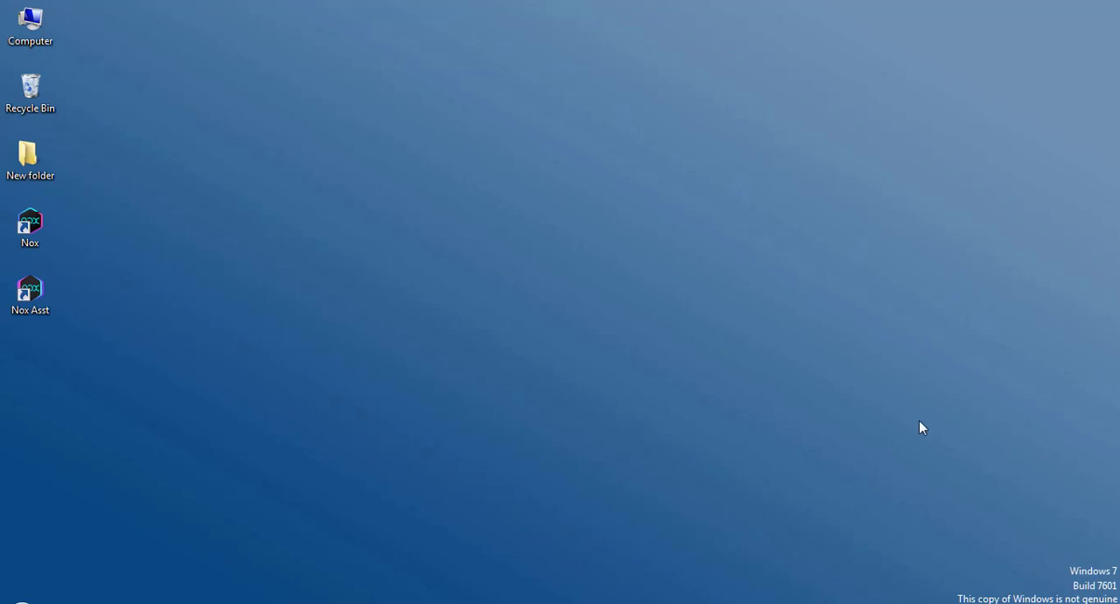
double_click(29, 223)
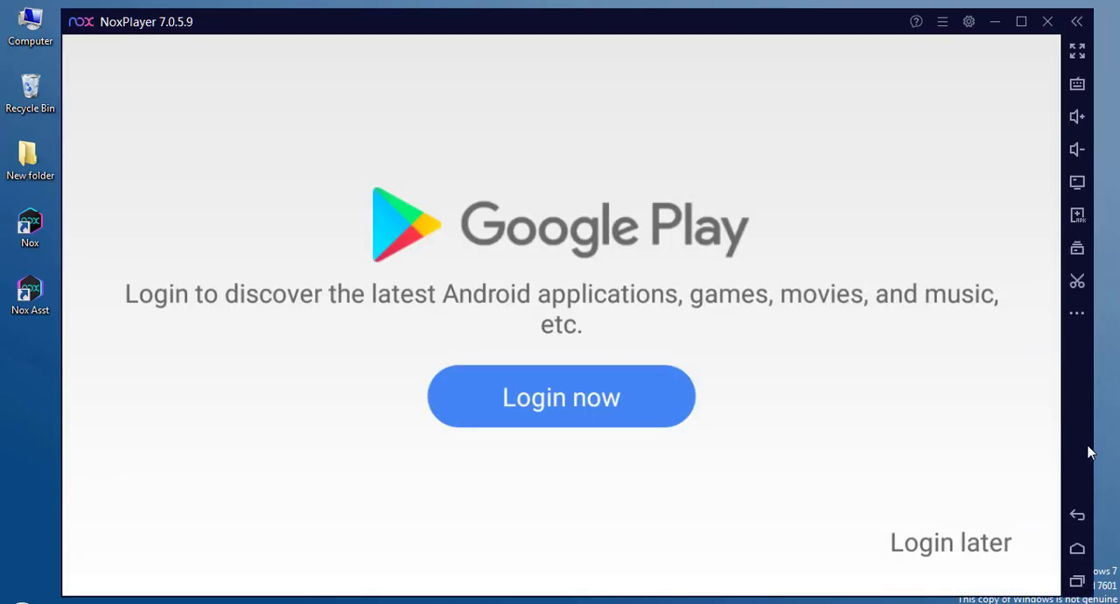
mouse_move(948, 561)
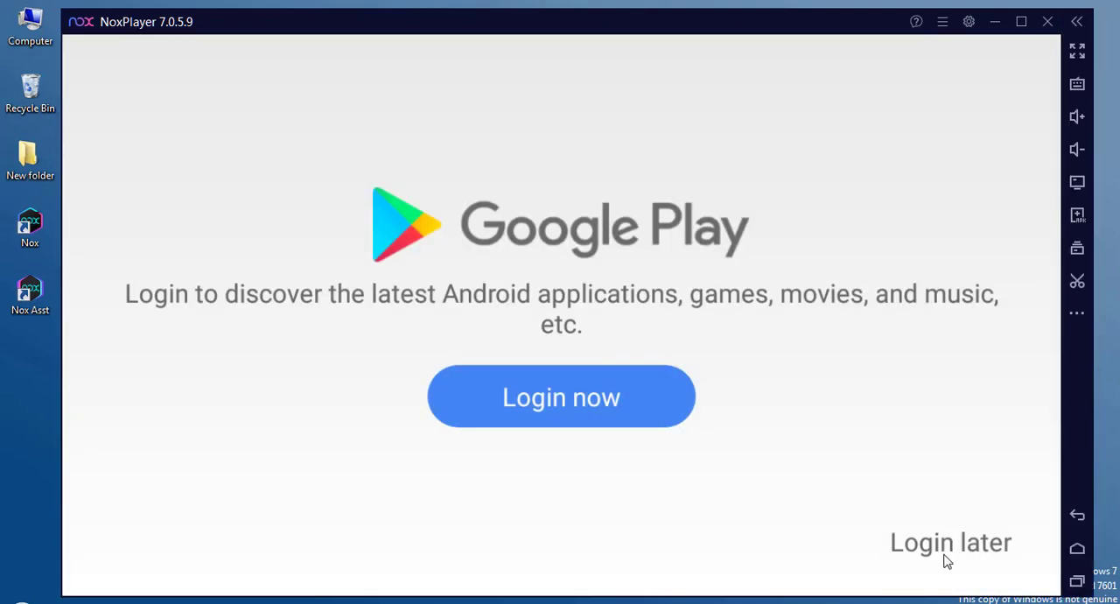
mouse_move(947, 547)
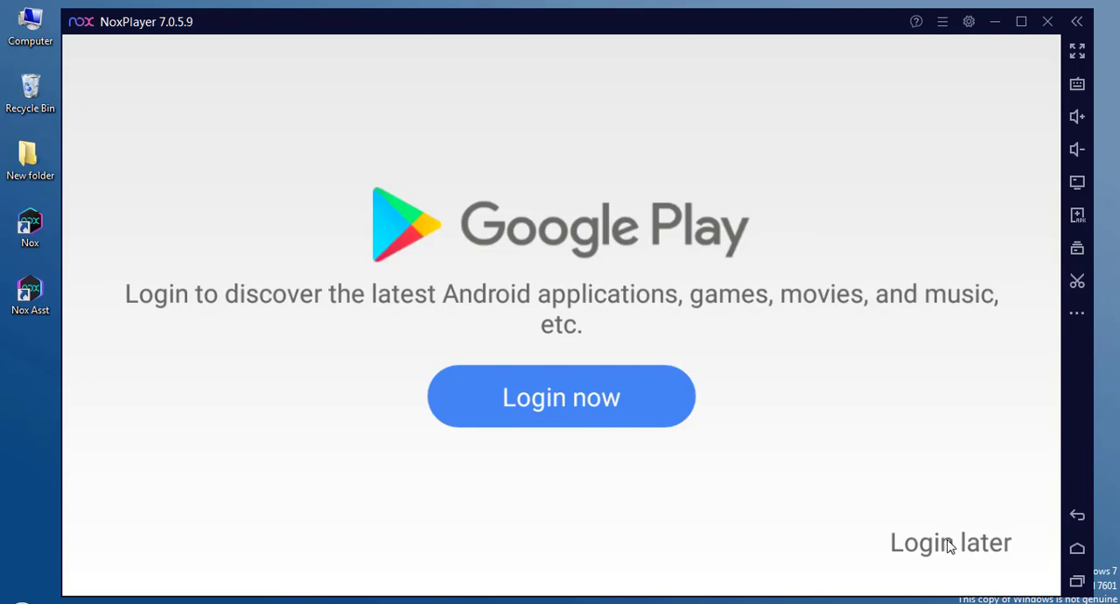
- Choose 'Login later' to skip Google Play sign-in
click(950, 541)
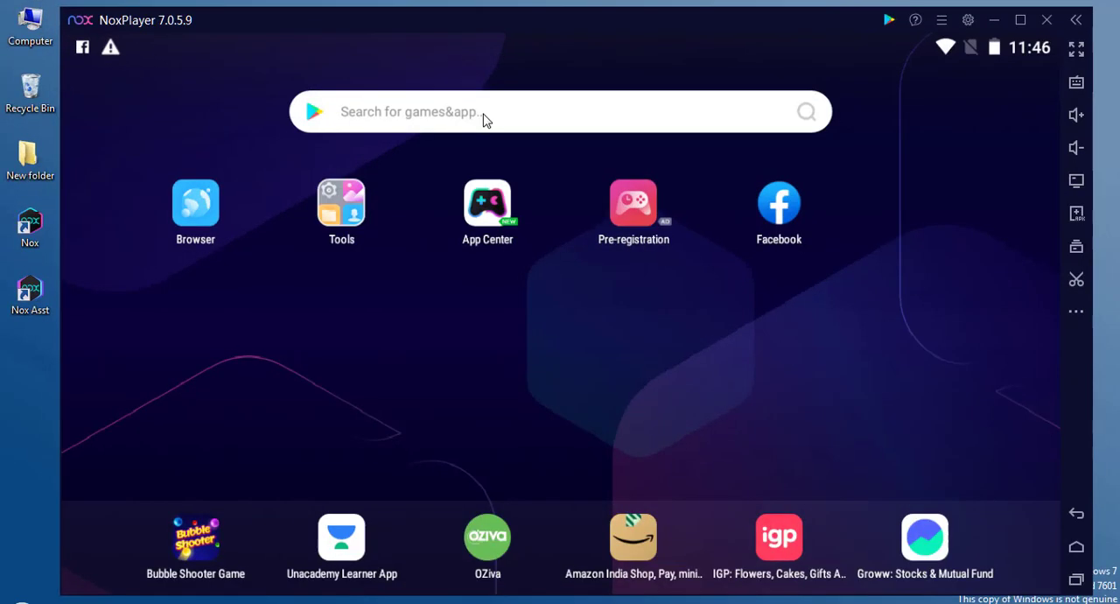
mouse_move(501, 388)
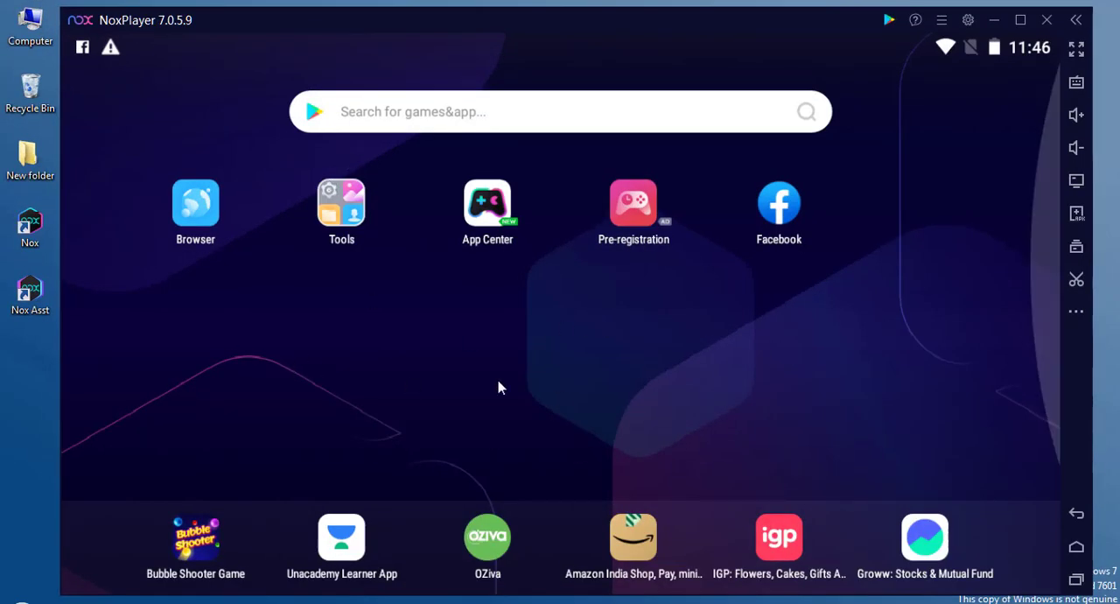
click(340, 202)
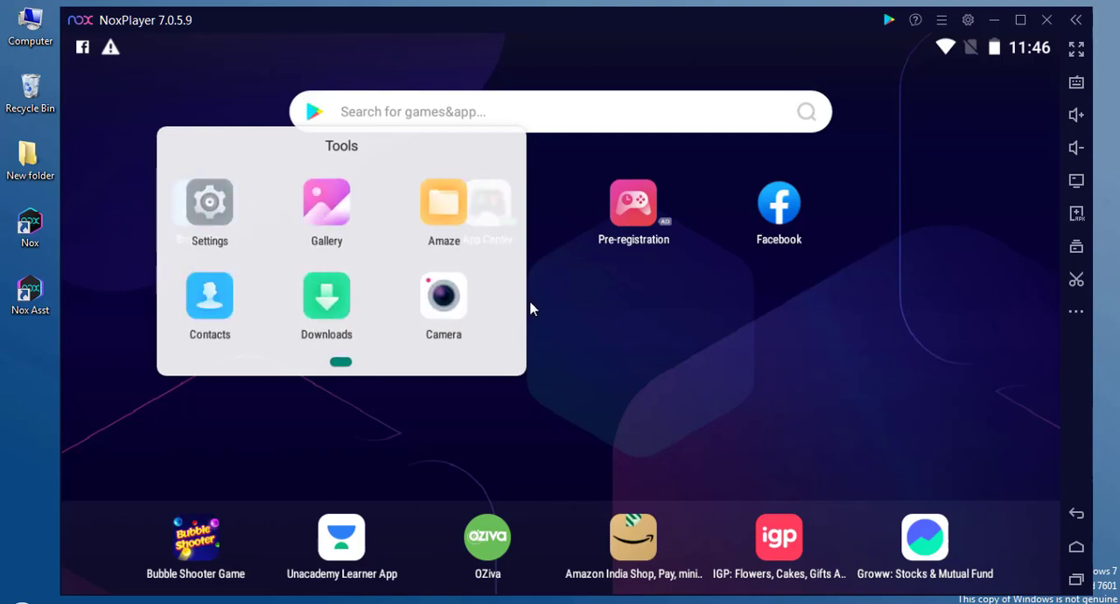
scroll(left, 3)
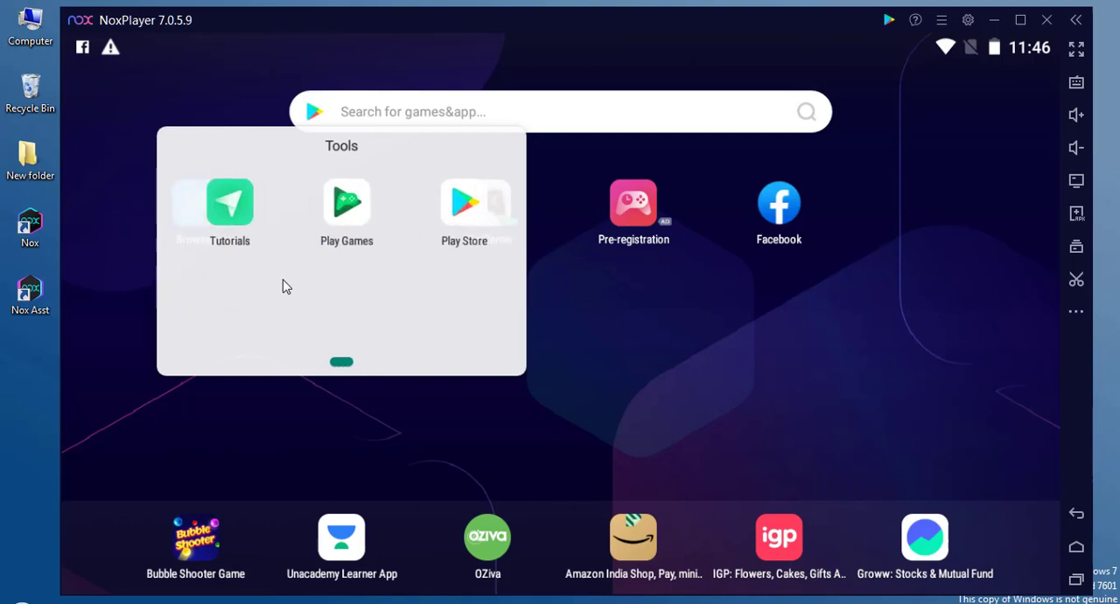
click(652, 352)
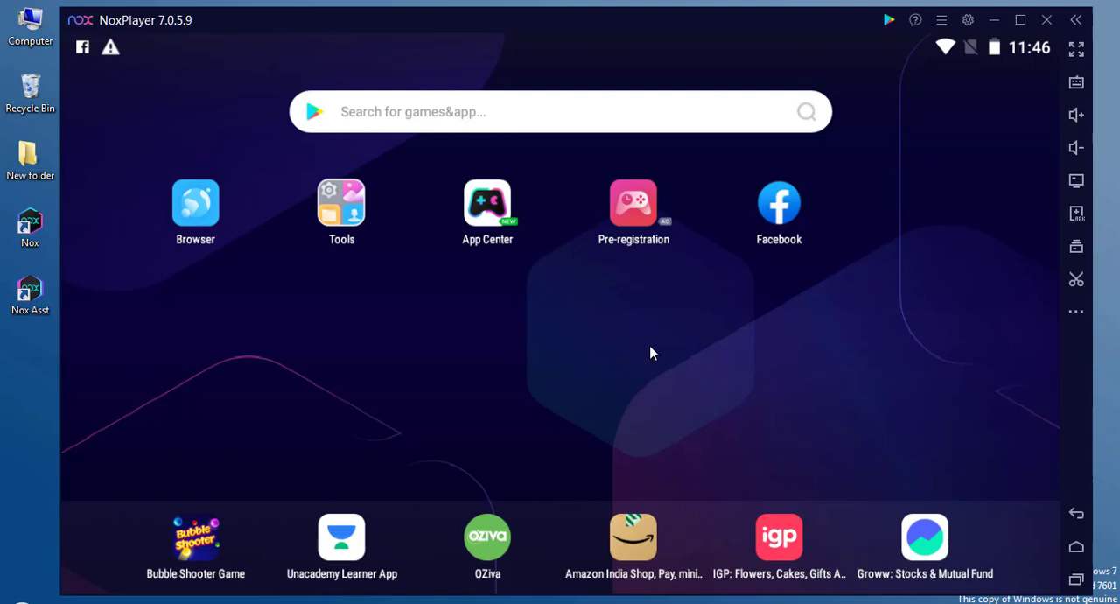
mouse_move(345, 203)
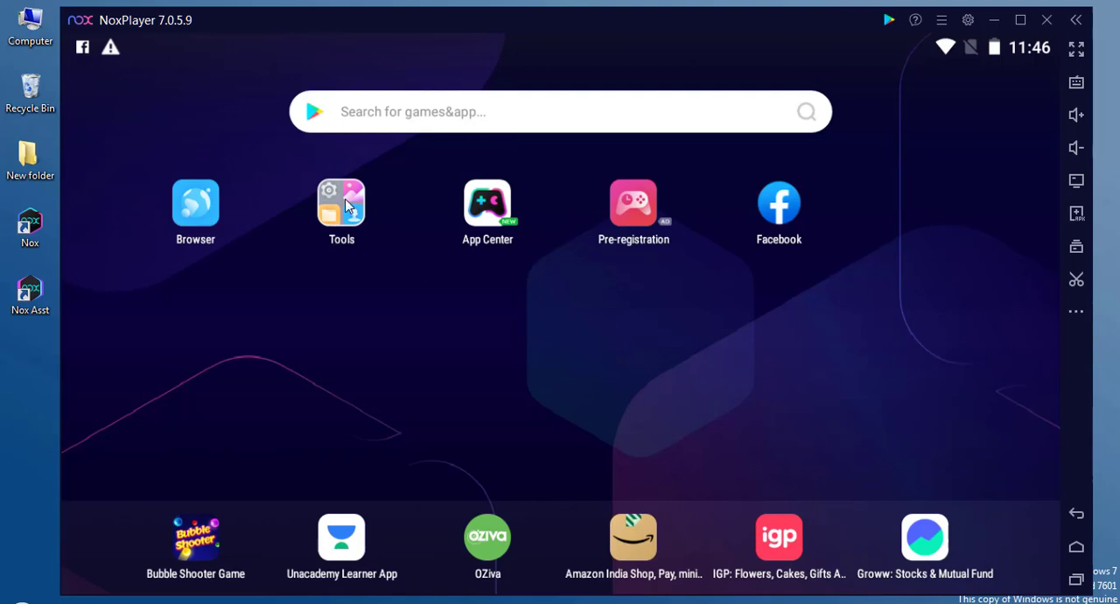
click(340, 202)
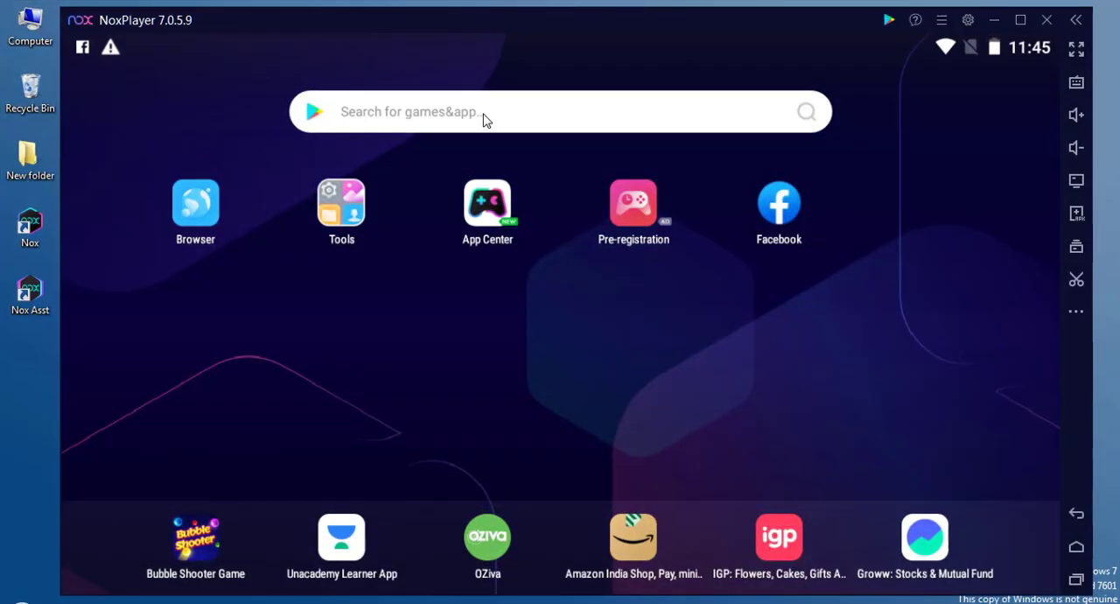
mouse_move(332, 184)
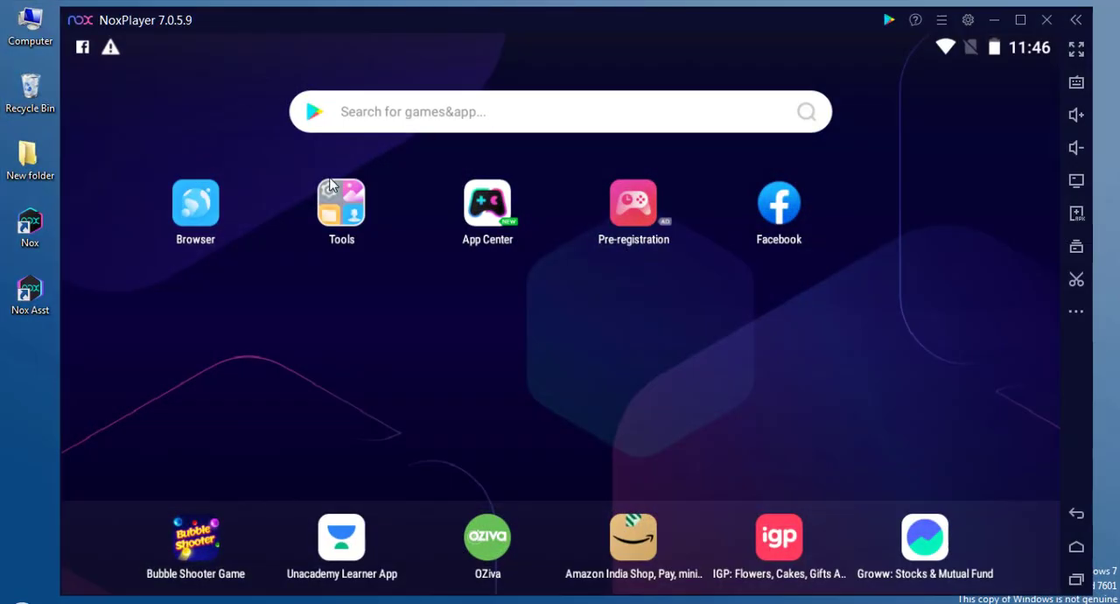
mouse_move(487, 327)
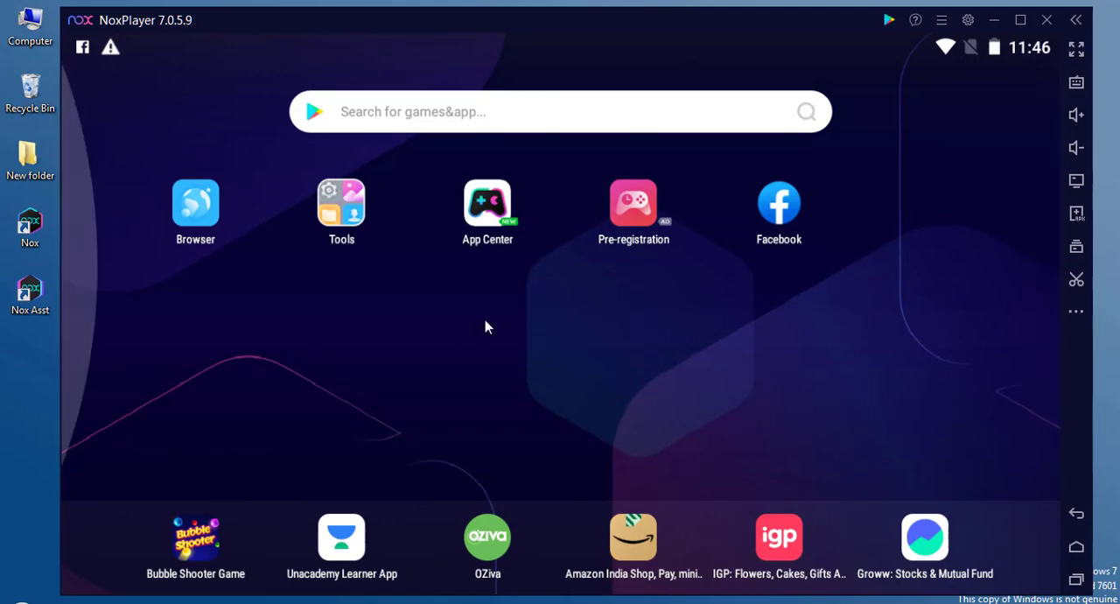
click(340, 201)
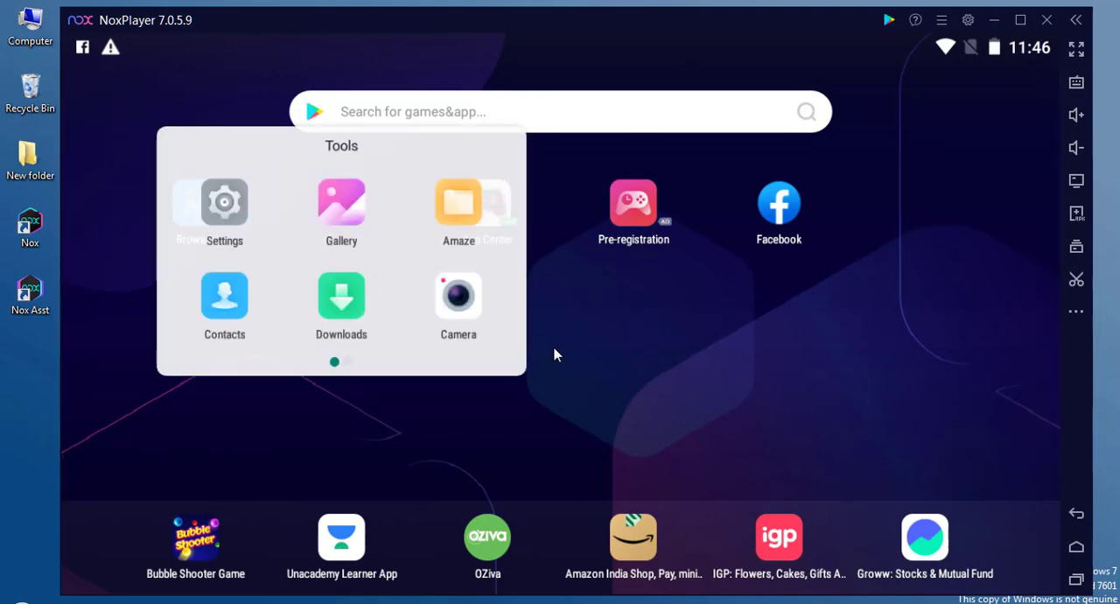
mouse_move(354, 366)
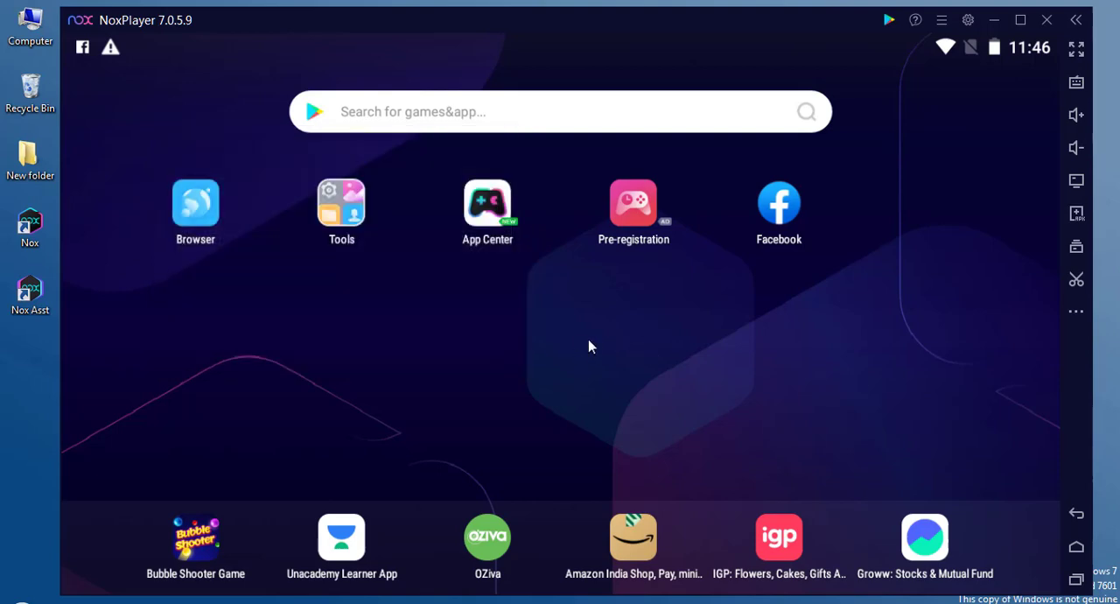
click(341, 202)
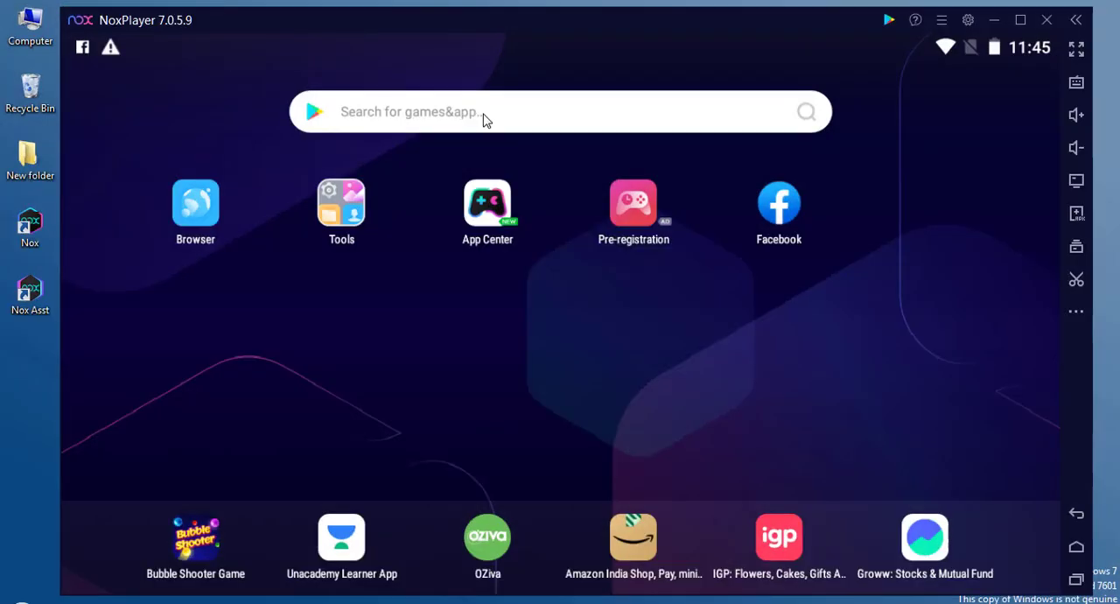
mouse_move(549, 367)
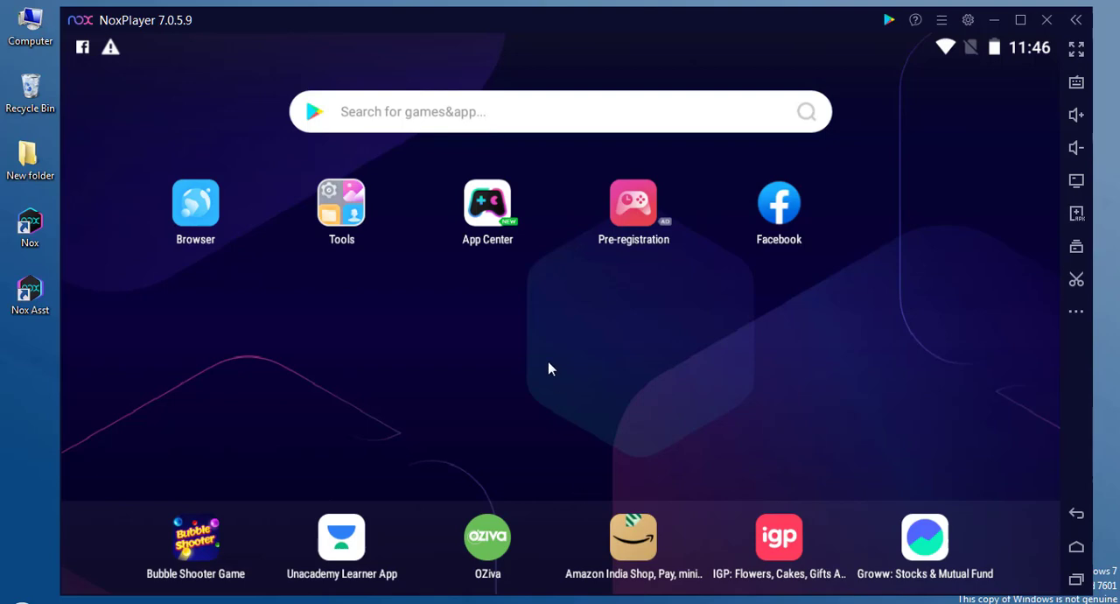
click(341, 201)
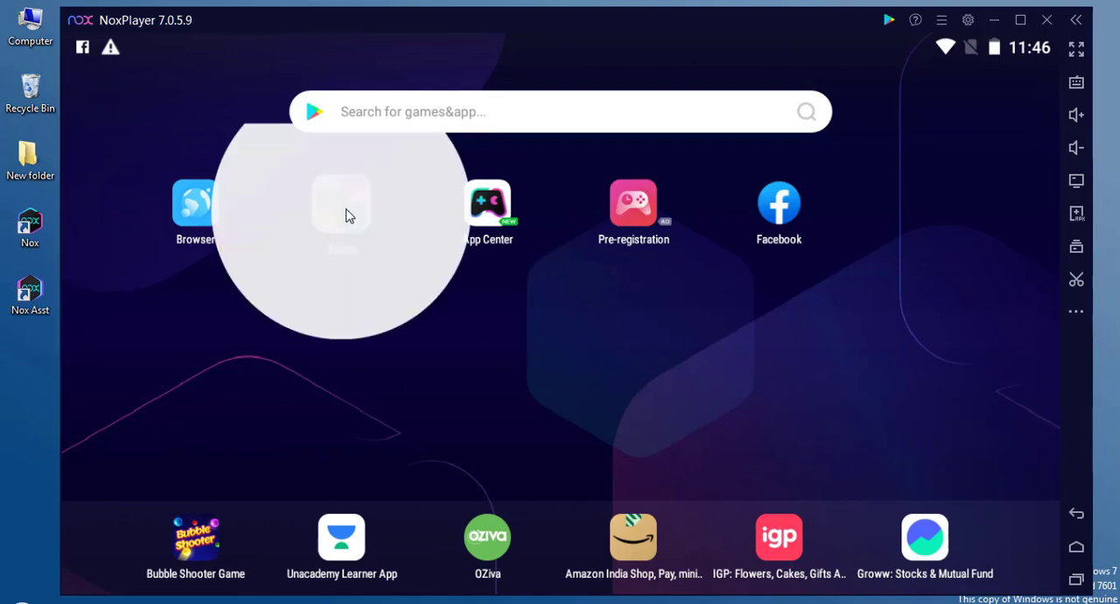
click(341, 210)
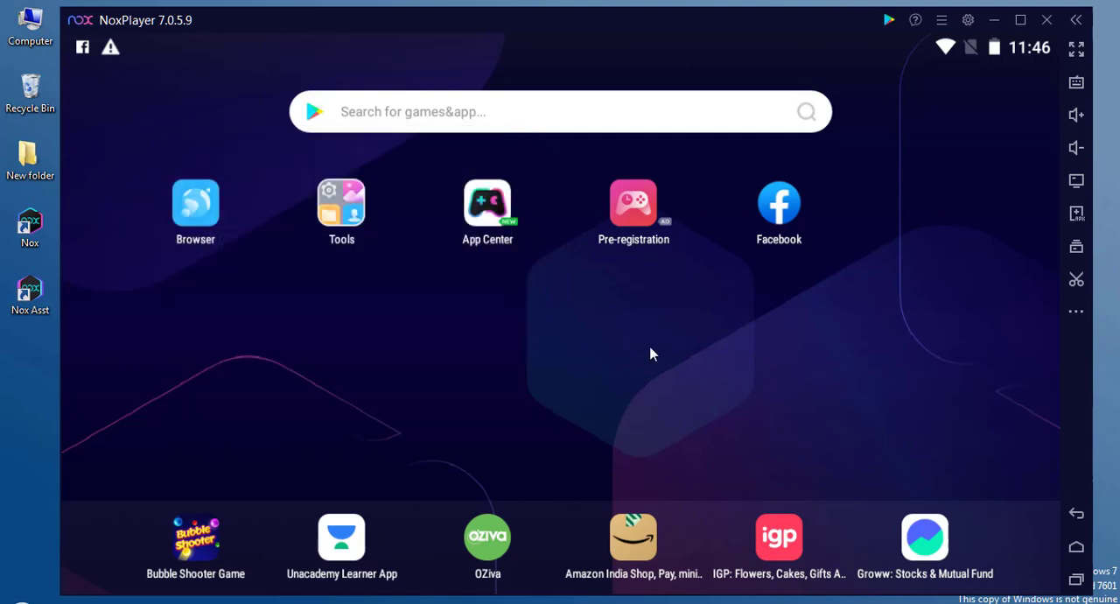
mouse_move(608, 334)
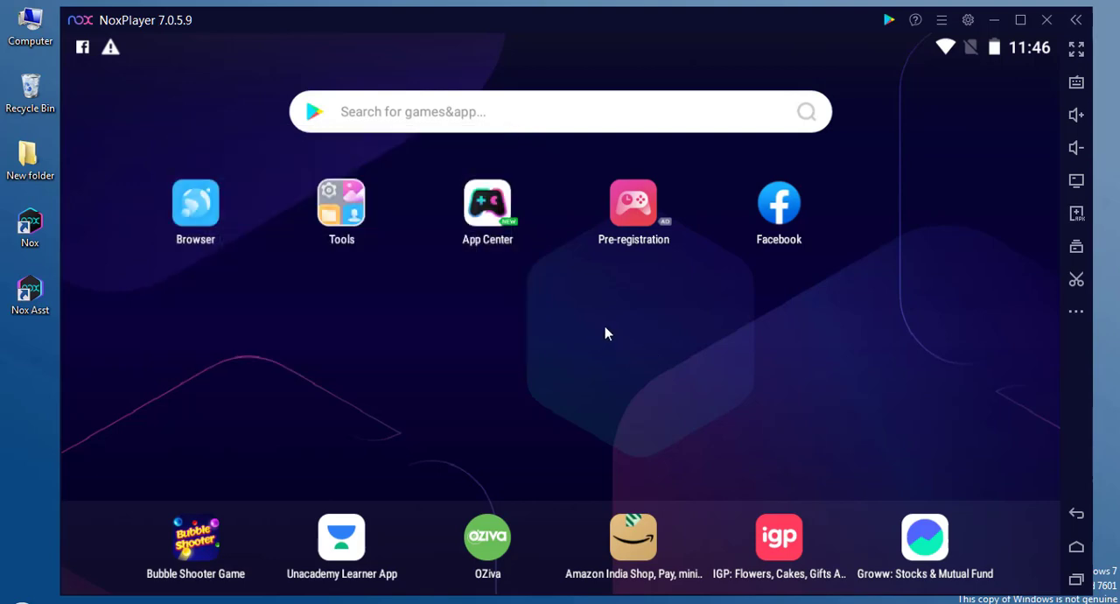